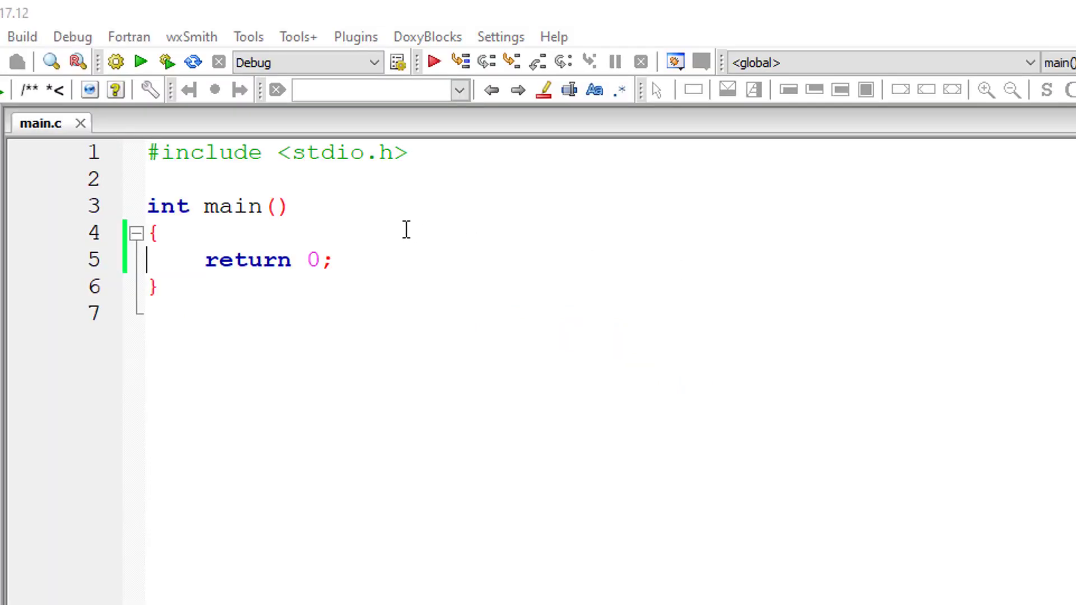
Add the declaration int num, count = 1, count1 = 1, count2; on a new line above return 0
{"action": "key", "text": "Enter"}
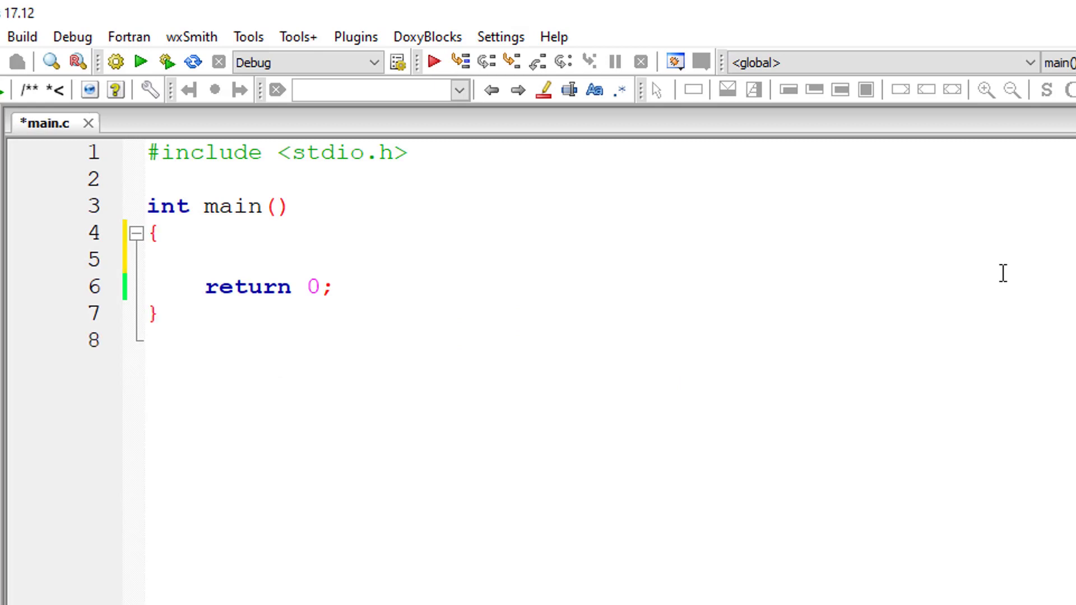
{"action": "type", "text": "int num,"}
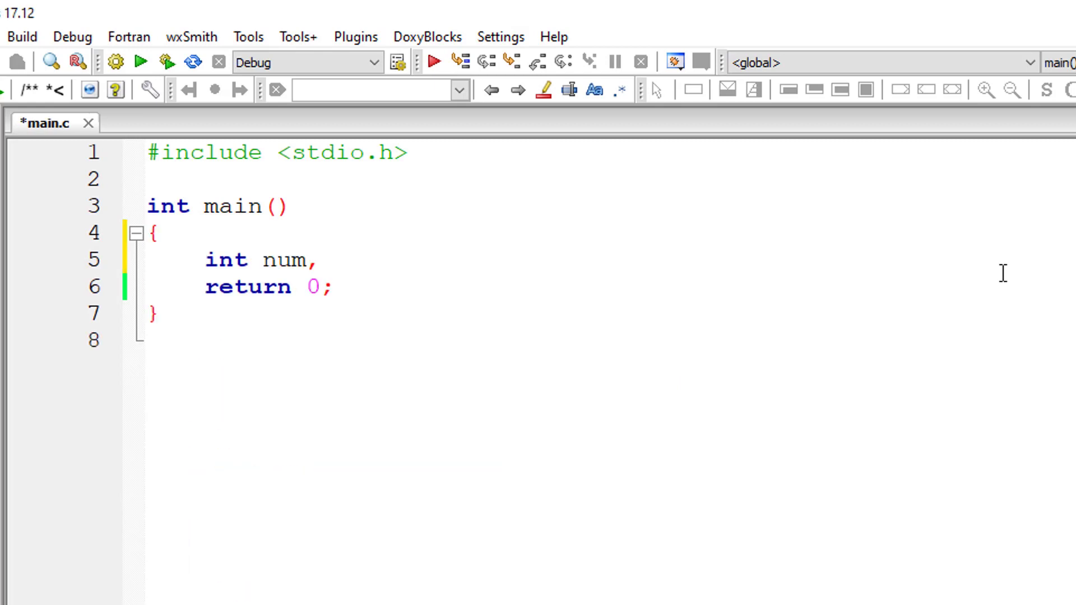
{"action": "type", "text": "count ="}
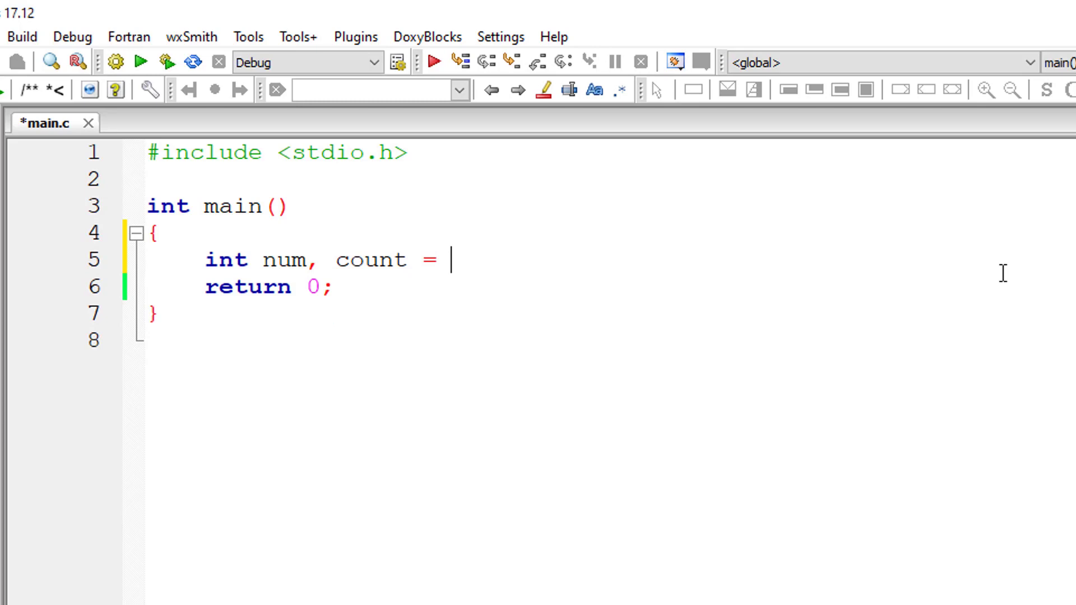
{"action": "type", "text": "1, count"}
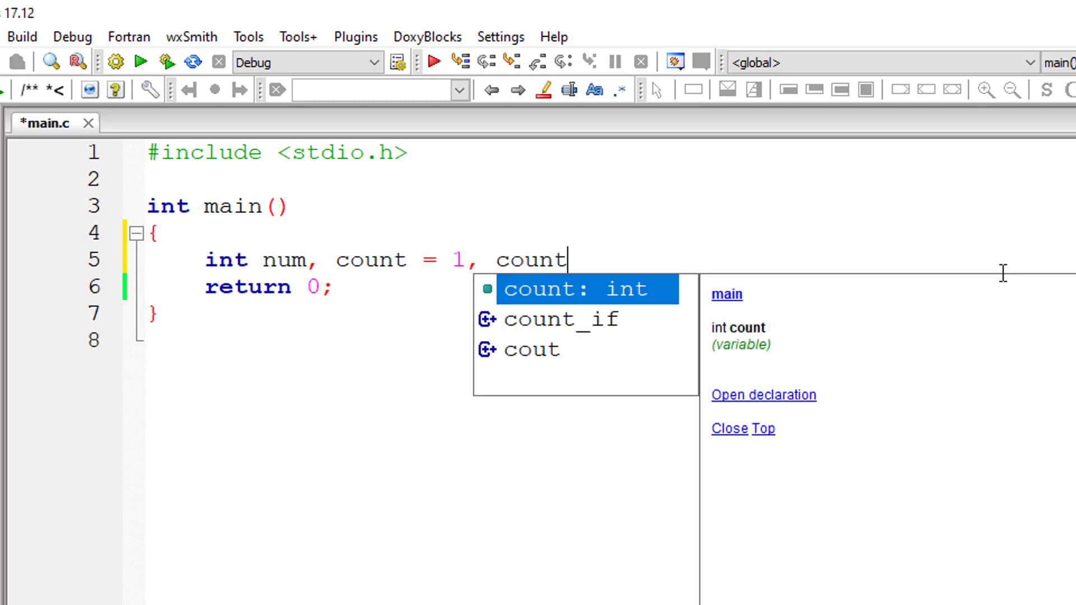
{"action": "type", "text": "1 ="}
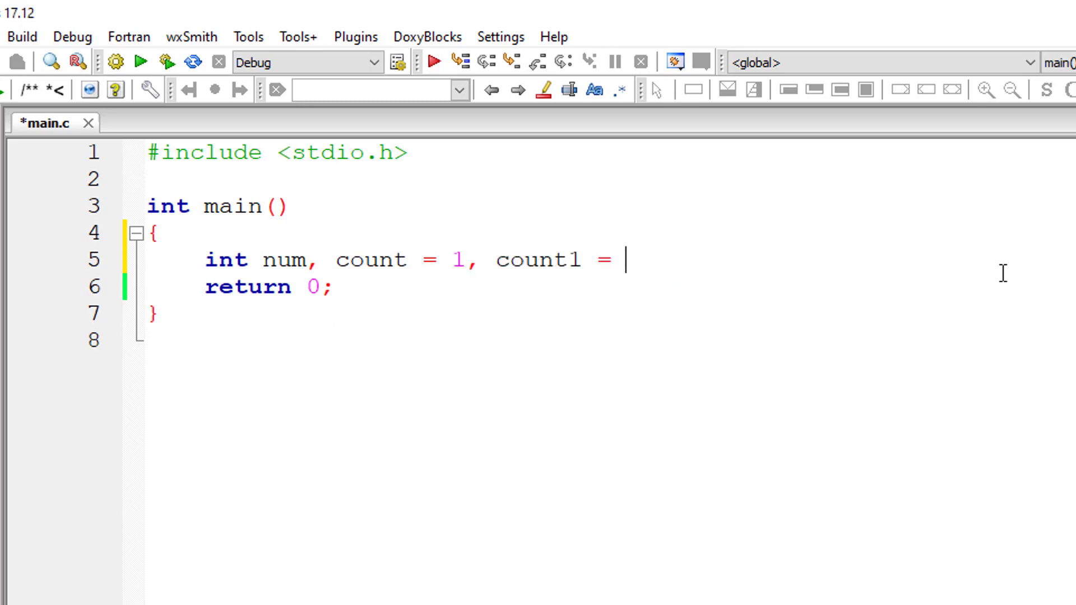
{"action": "type", "text": "1, count"}
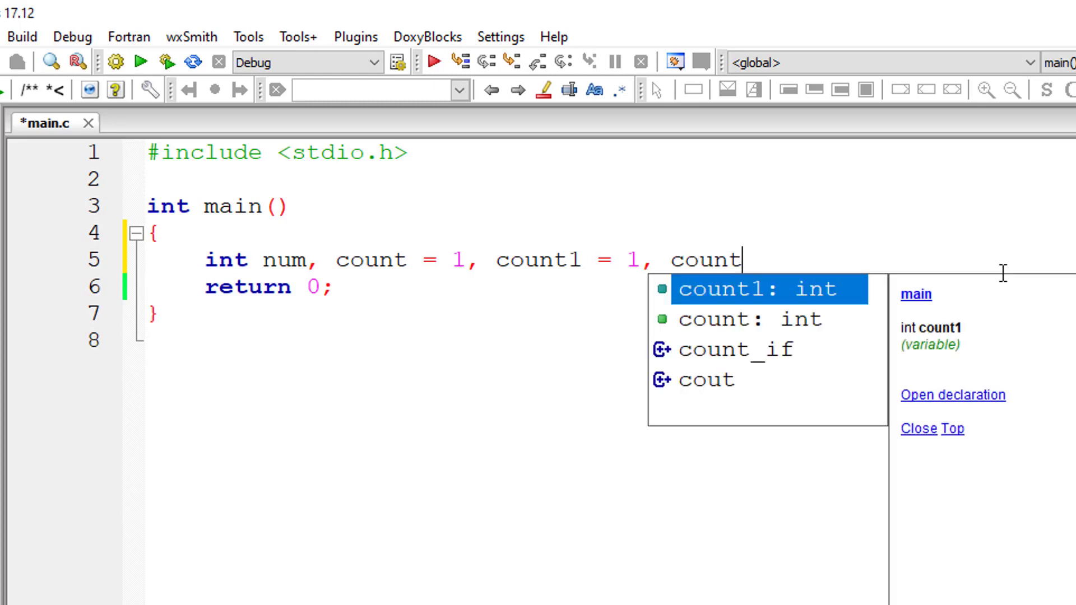
{"action": "type", "text": "2"}
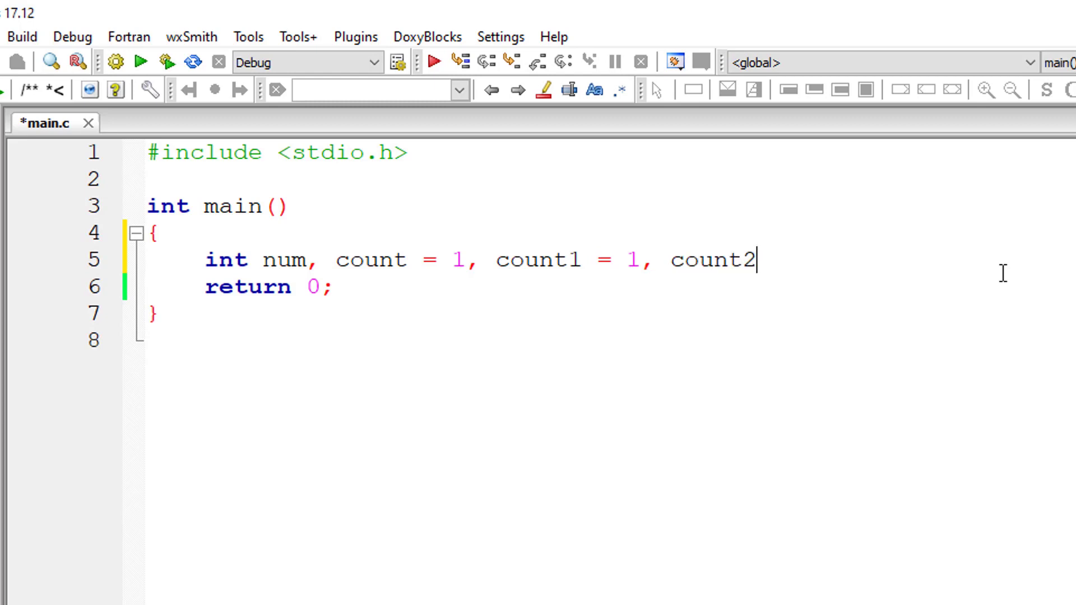
{"action": "type", "text": ";"}
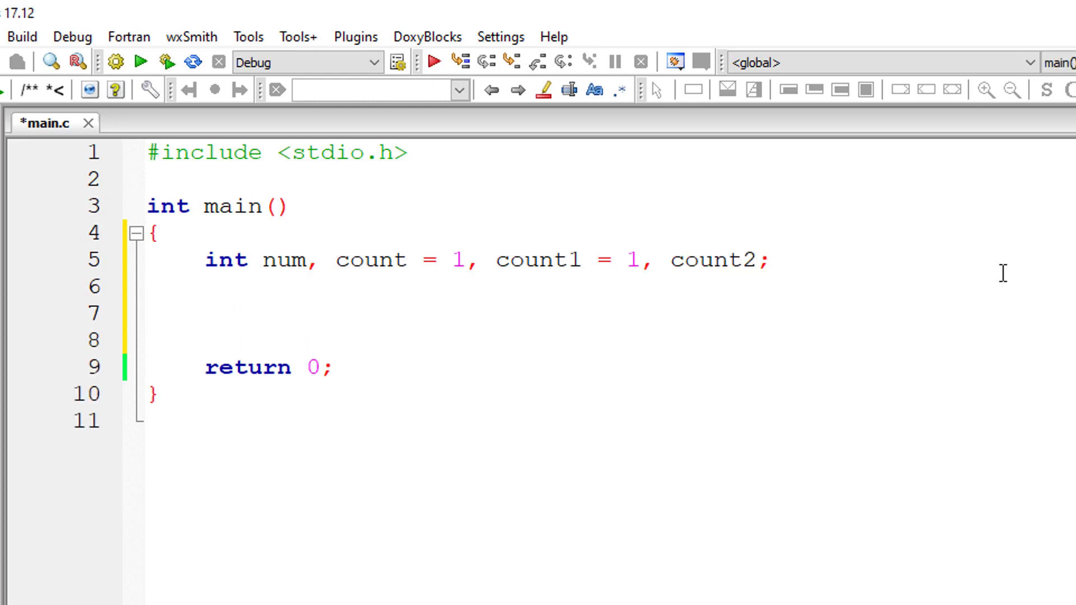
Print the prompt "Enter no of rows for Floyd's Triangle\n" with printf
{"action": "type", "text": "printf(\"Ente\""}
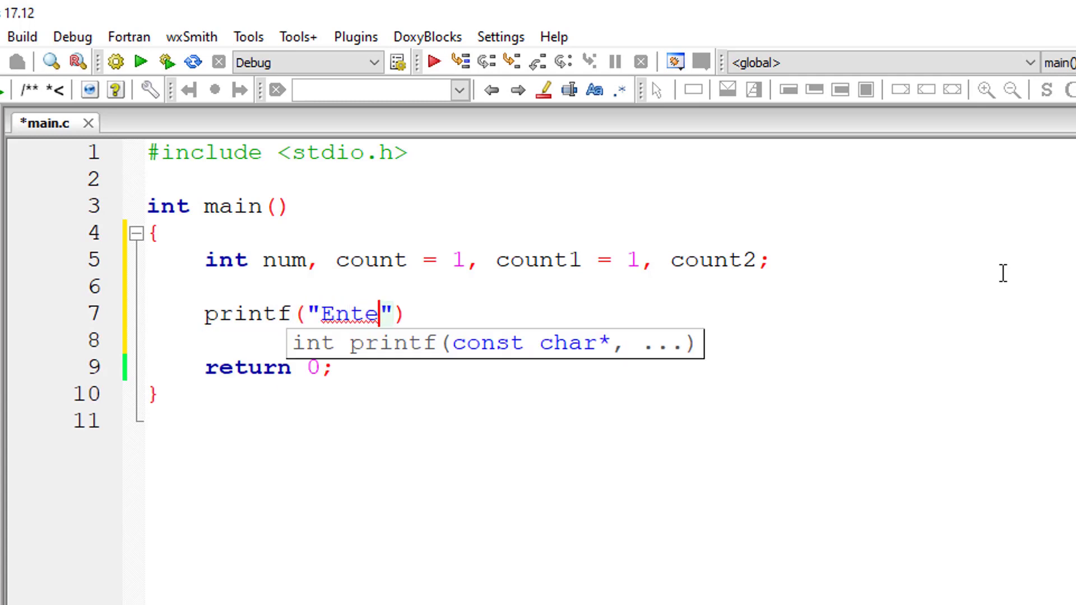
{"action": "type", "text": "r no of"}
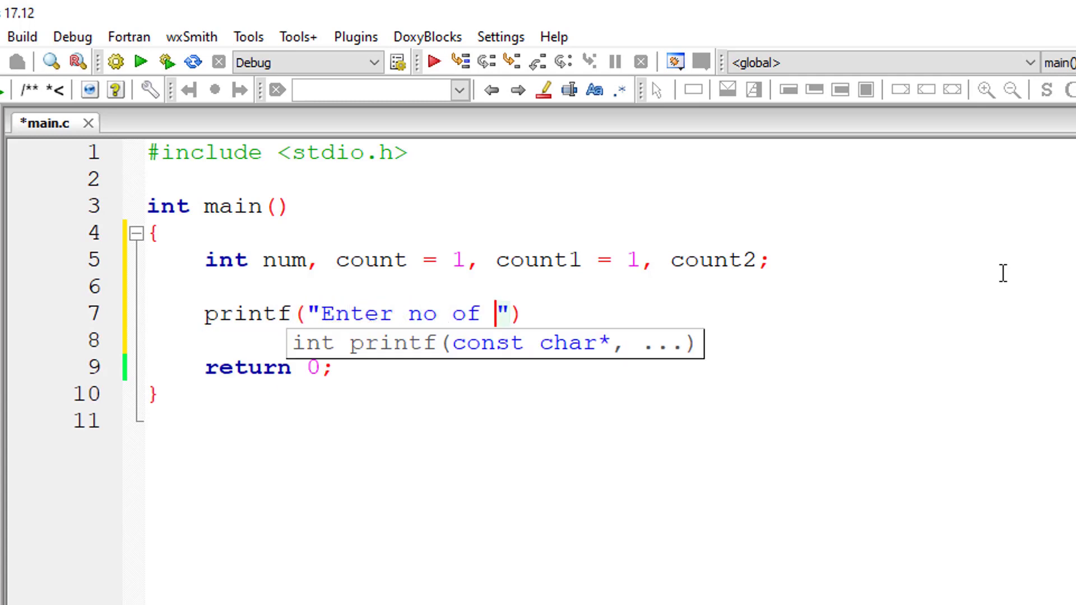
{"action": "type", "text": "rows for Flo"}
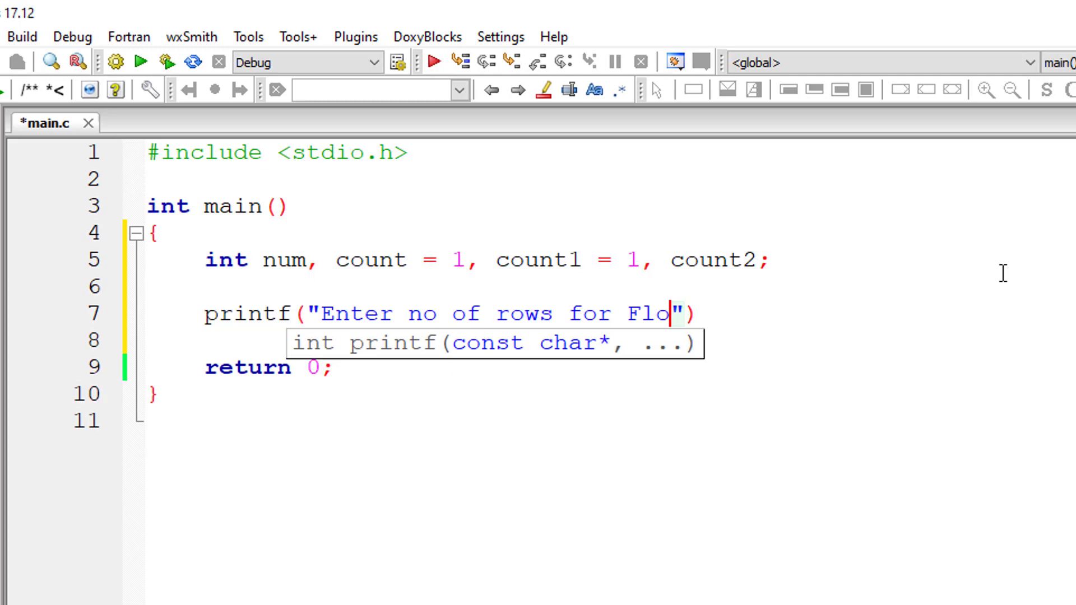
{"action": "type", "text": "yd"}
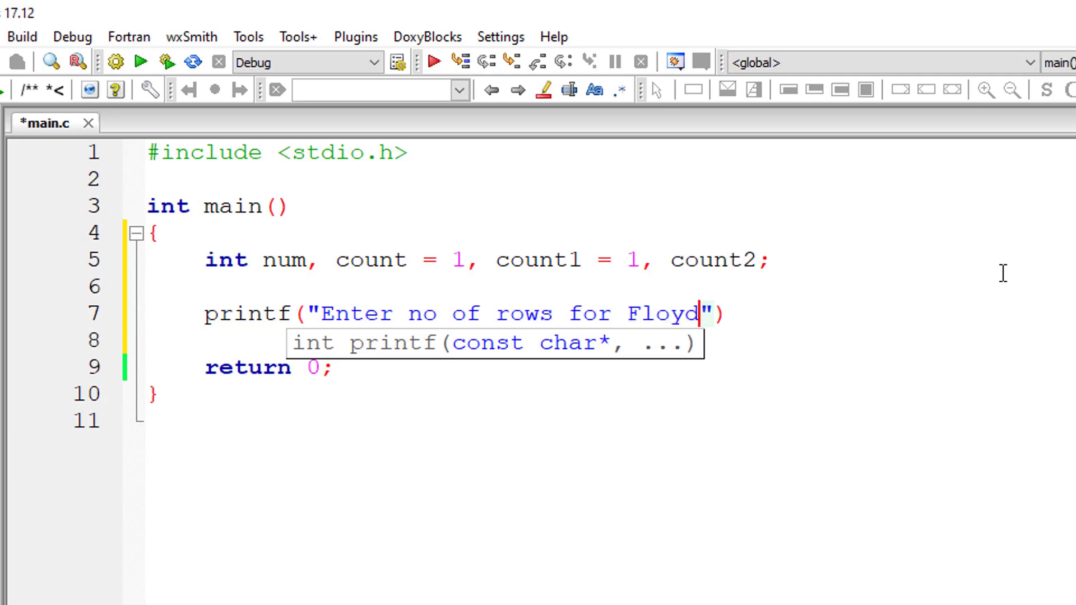
{"action": "type", "text": "'s Tri"}
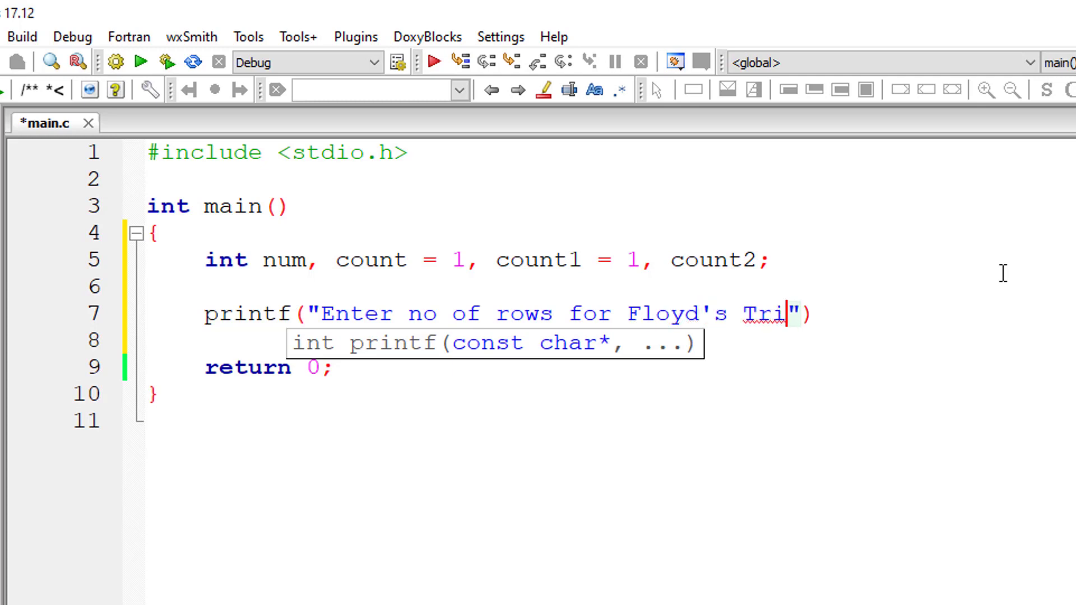
{"action": "type", "text": "angle\\"}
{"action": "left_click", "coordinate": [610, 342]}
{"action": "type", "text": "sca"}
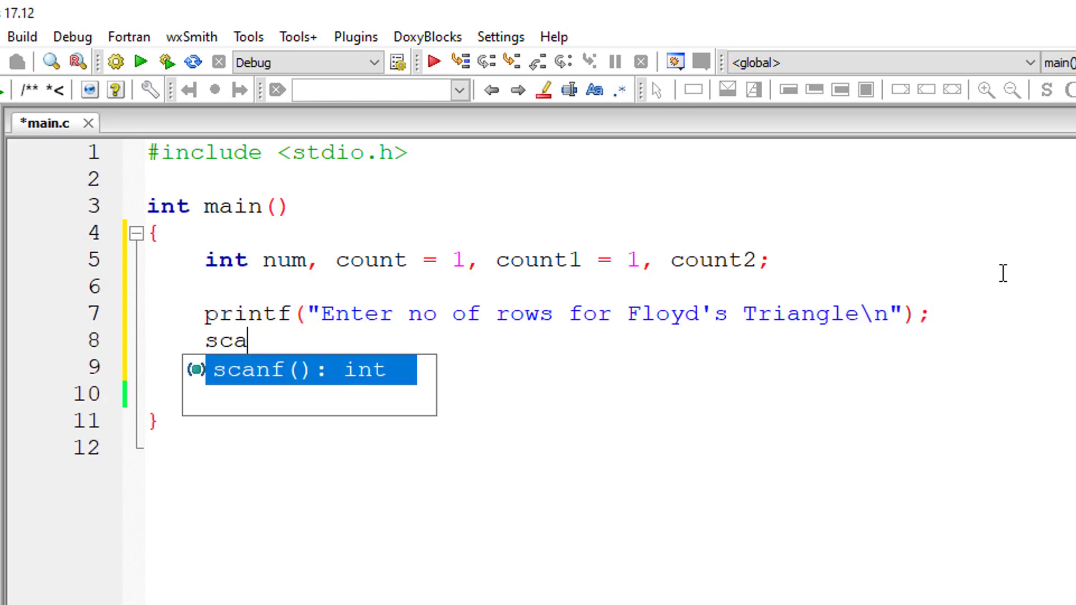
Read num with scanf("%d", &num) and begin the while keyword below it
{"action": "type", "text": "nf(\"%d\""}
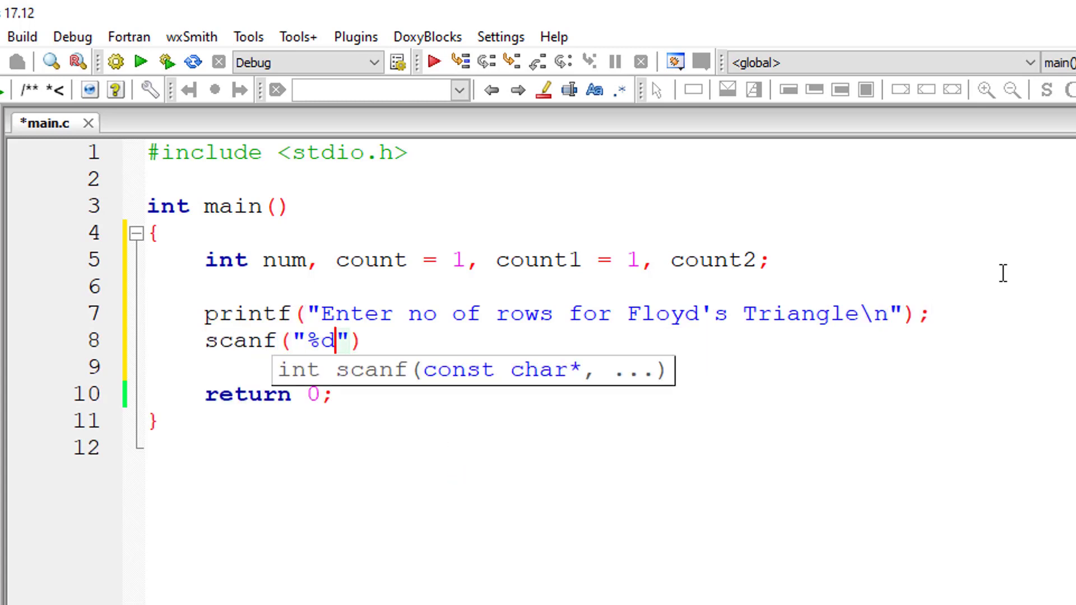
{"action": "type", "text": ", &num"}
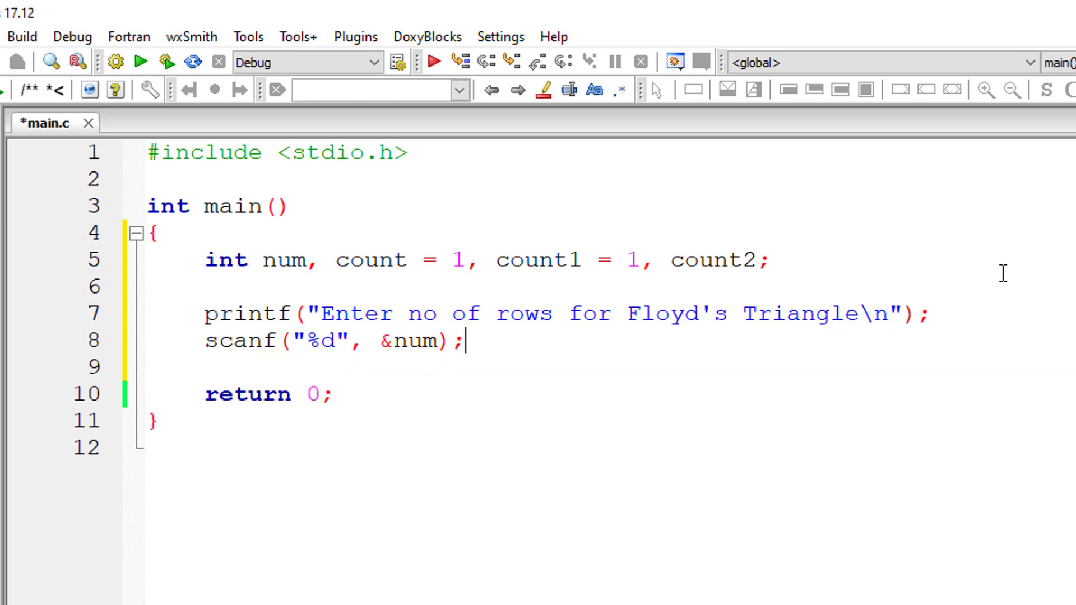
{"action": "type", "text": "while"}
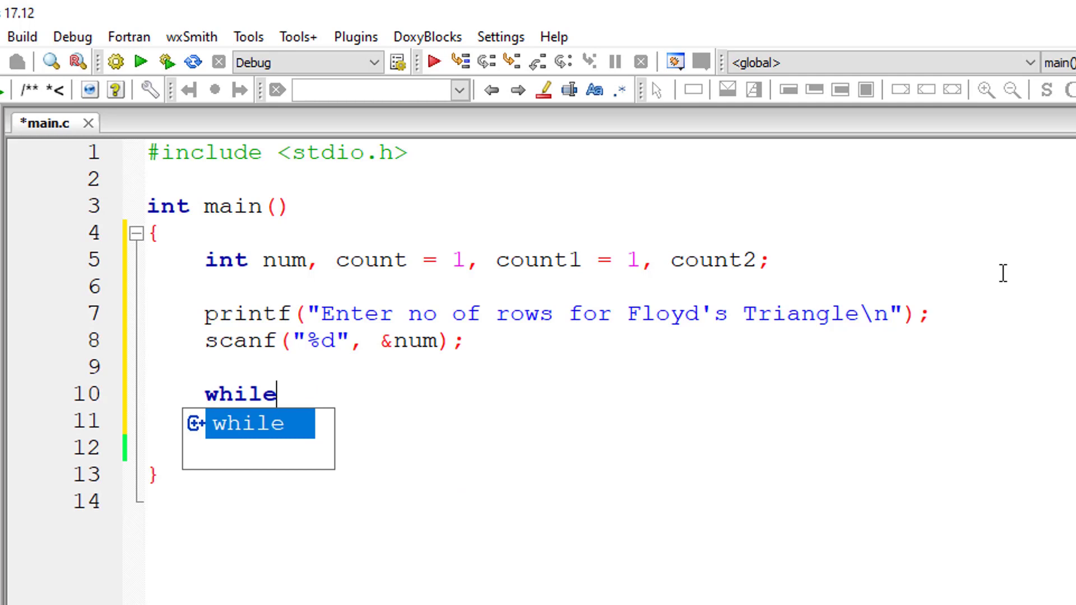
Write the outer loop while(count1 <= num) { count1++; }
{"action": "type", "text": "("}
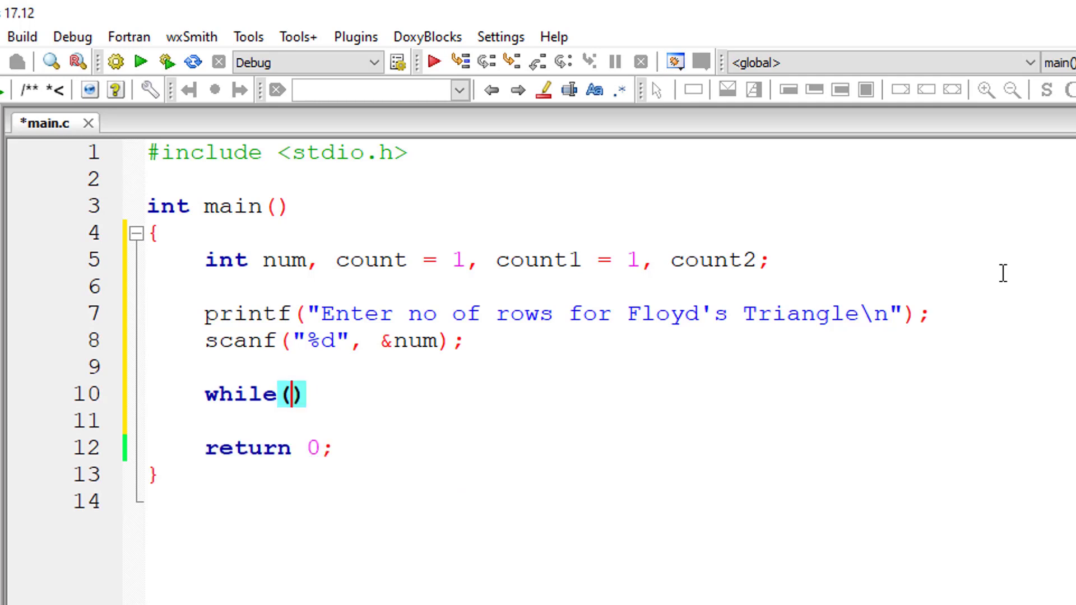
{"action": "type", "text": "count1"}
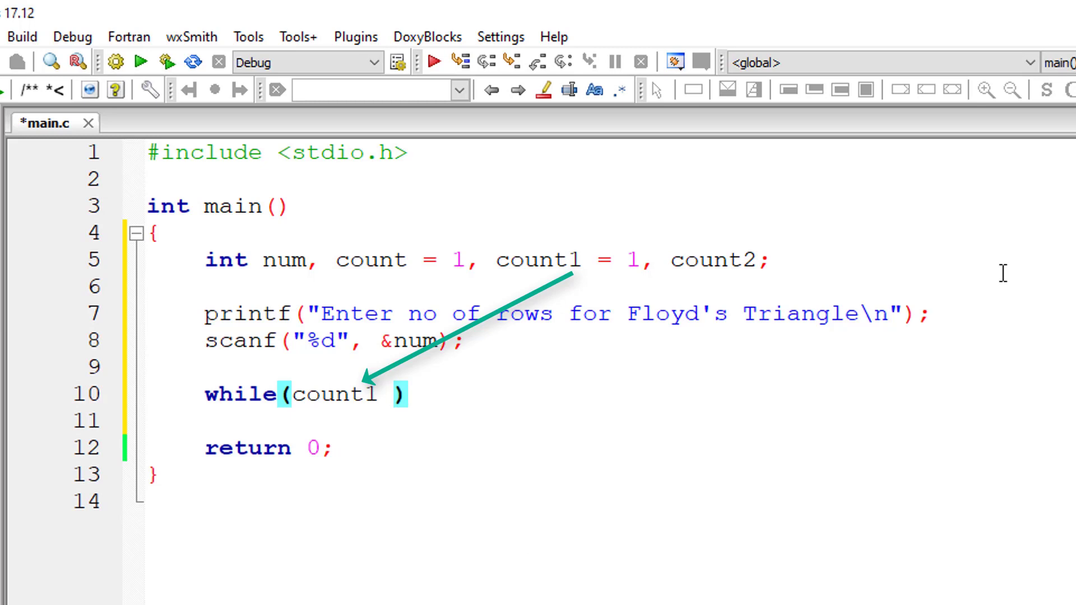
{"action": "type", "text": "<= num"}
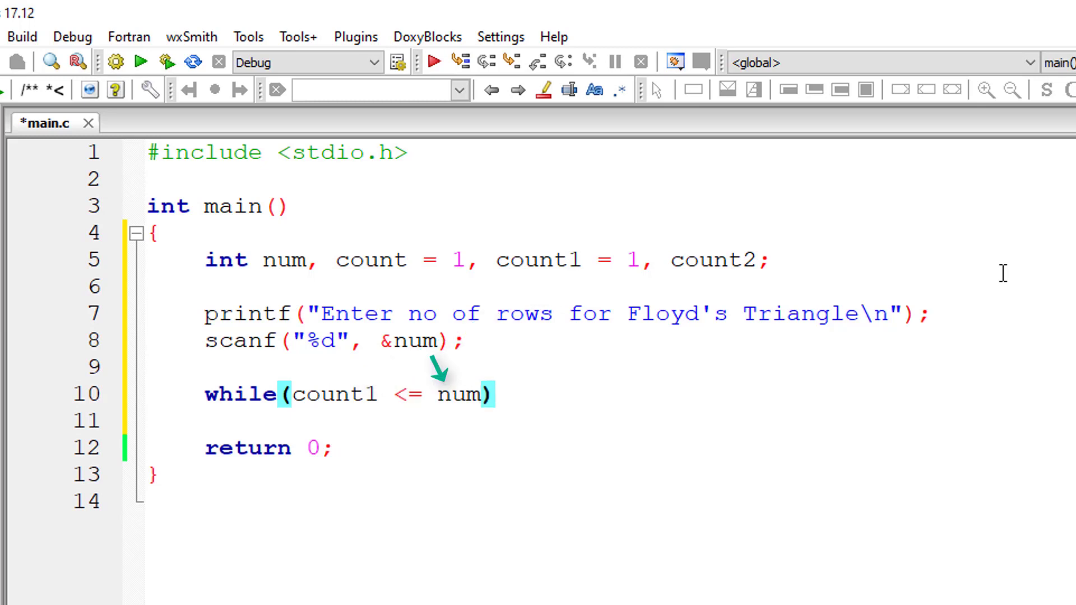
{"action": "type", "text": "{"}
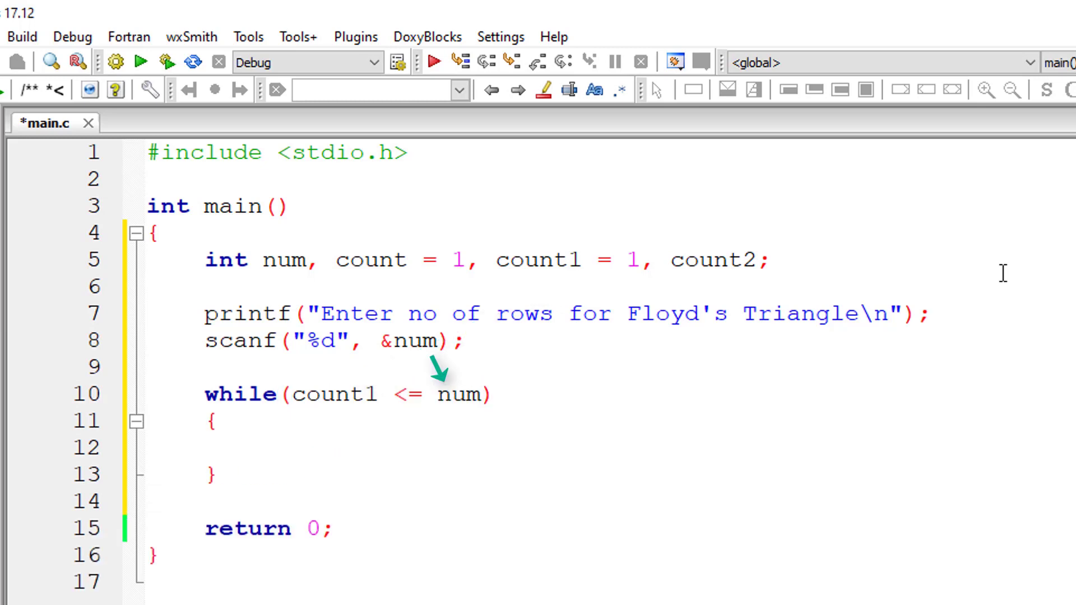
{"action": "type", "text": "count1"}
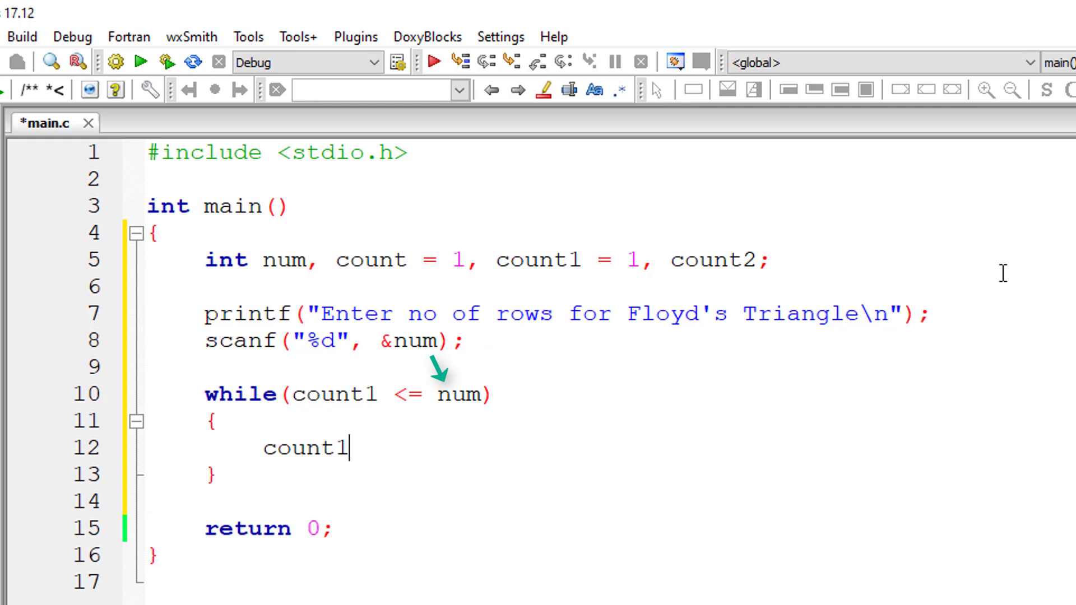
{"action": "type", "text": "++;"}
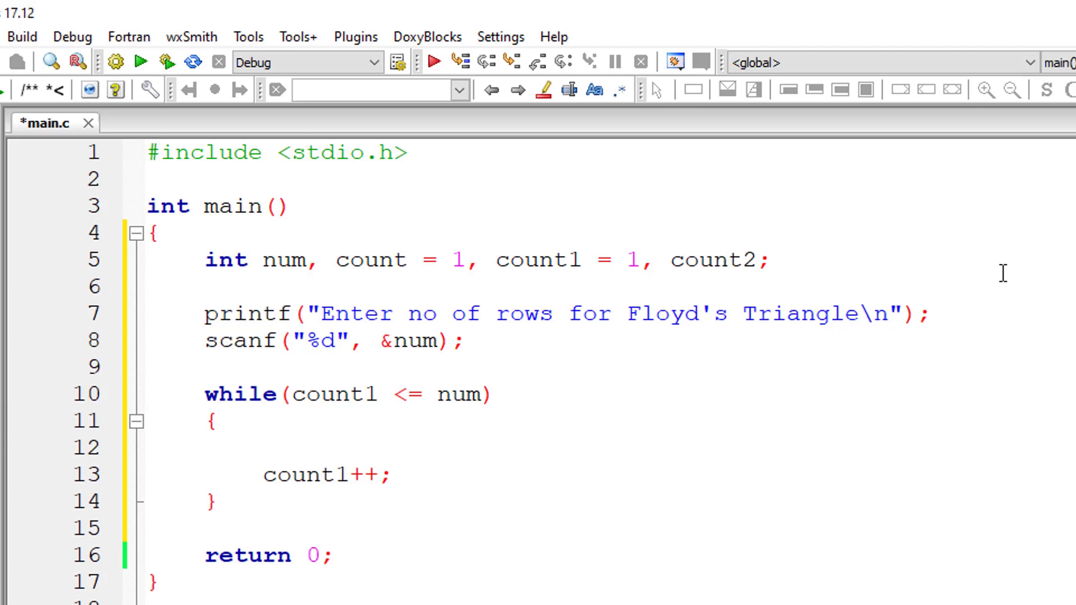
Begin the inner while(count2 <= count1) header inside the outer loop
{"action": "type", "text": "while(count2 <= count1"}
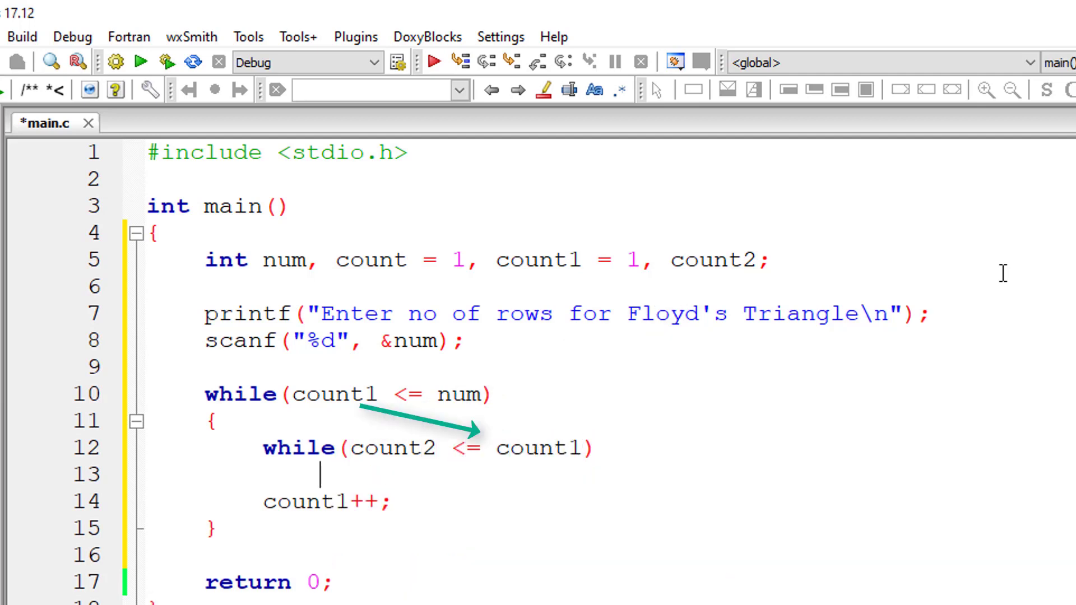
Complete the inner loop condition with count2 and add printf("%d ", count); in its body
{"action": "type", "text": "co"}
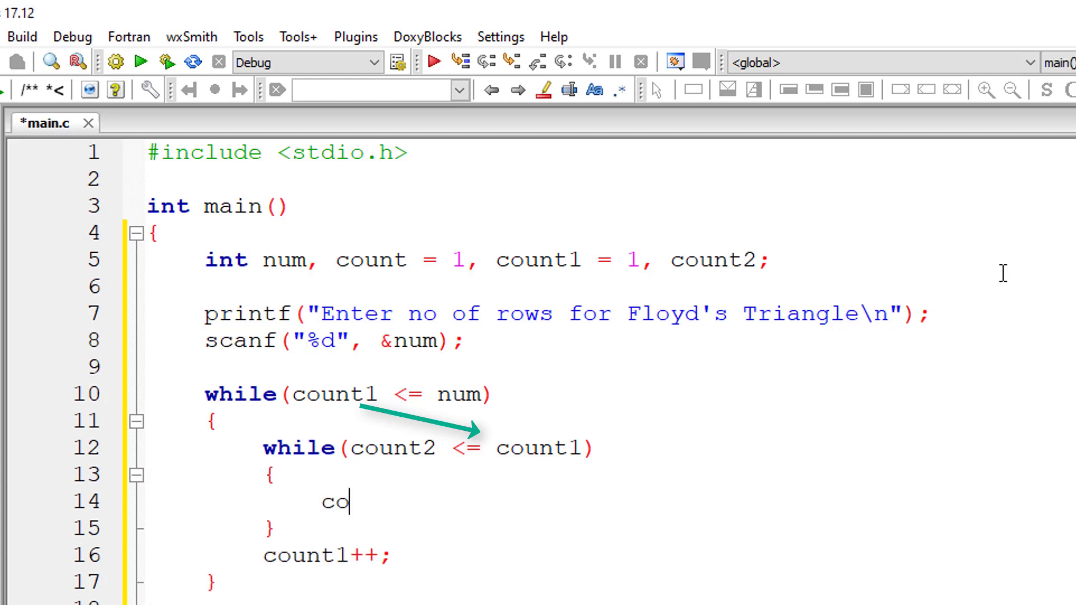
{"action": "type", "text": "unt2++;"}
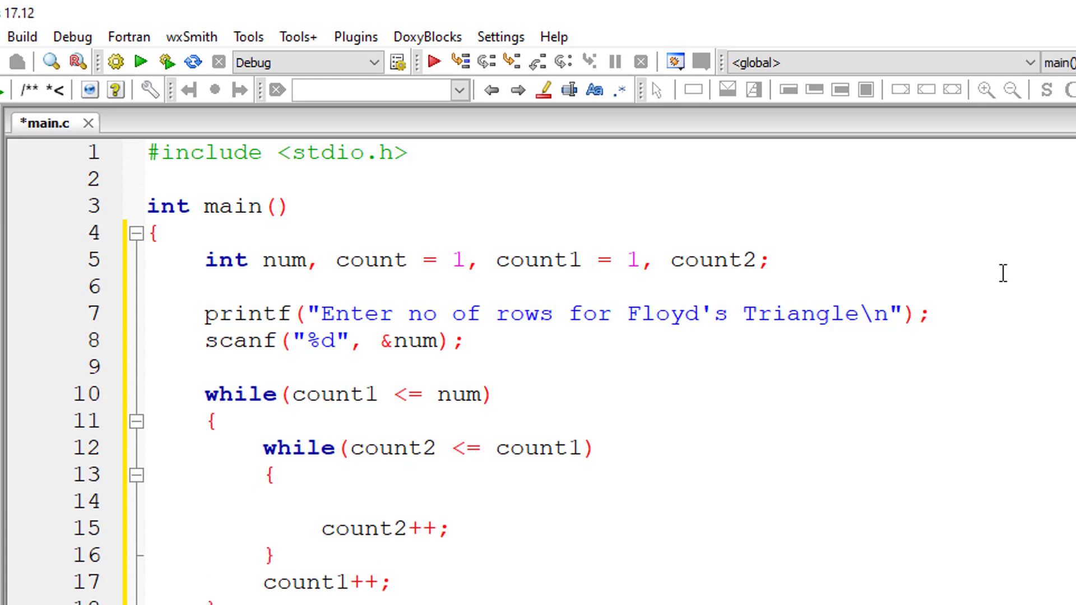
{"action": "mouse_move", "coordinate": [295, 413]}
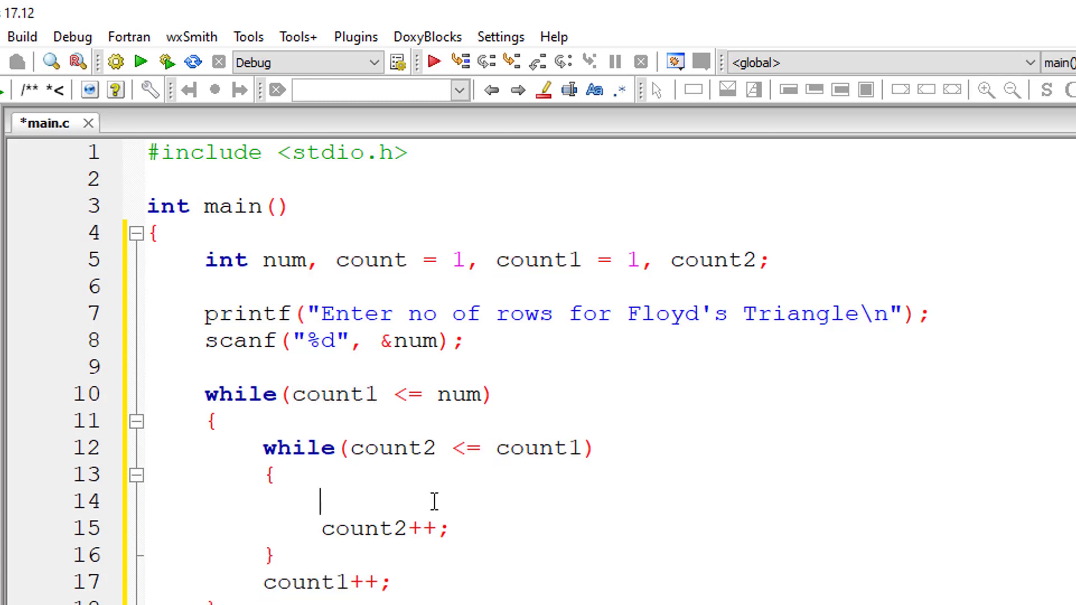
{"action": "type", "text": "printf(\"%d"}
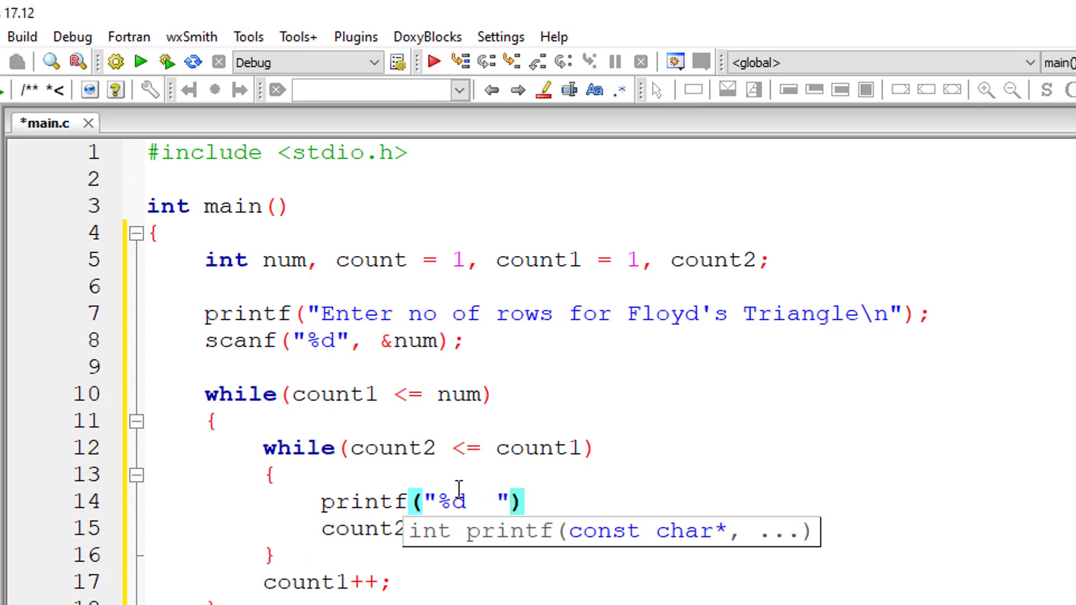
{"action": "type", "text": ", co"}
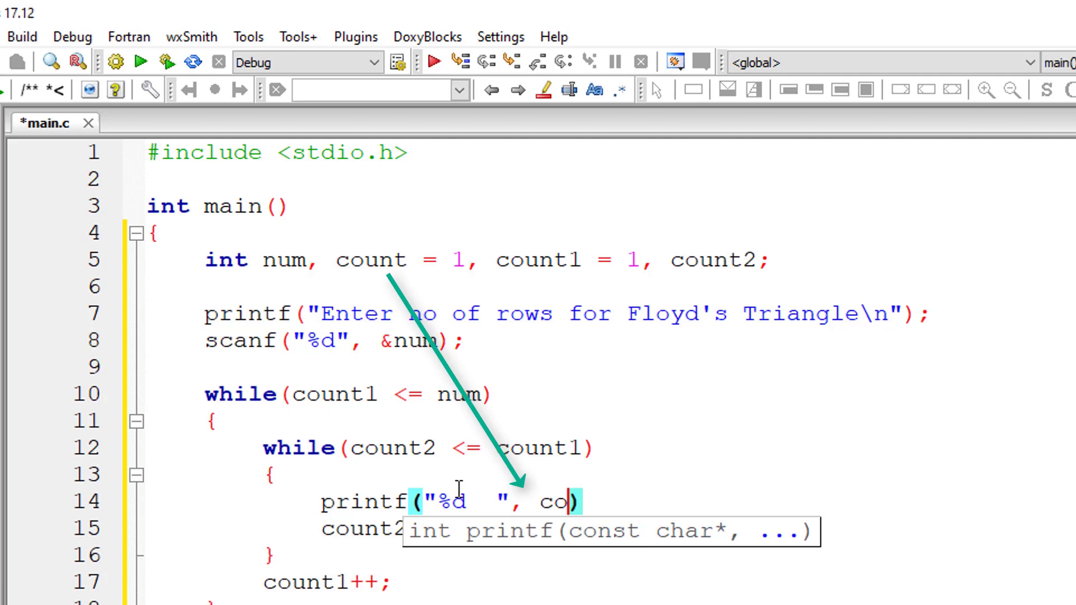
{"action": "type", "text": "unt"}
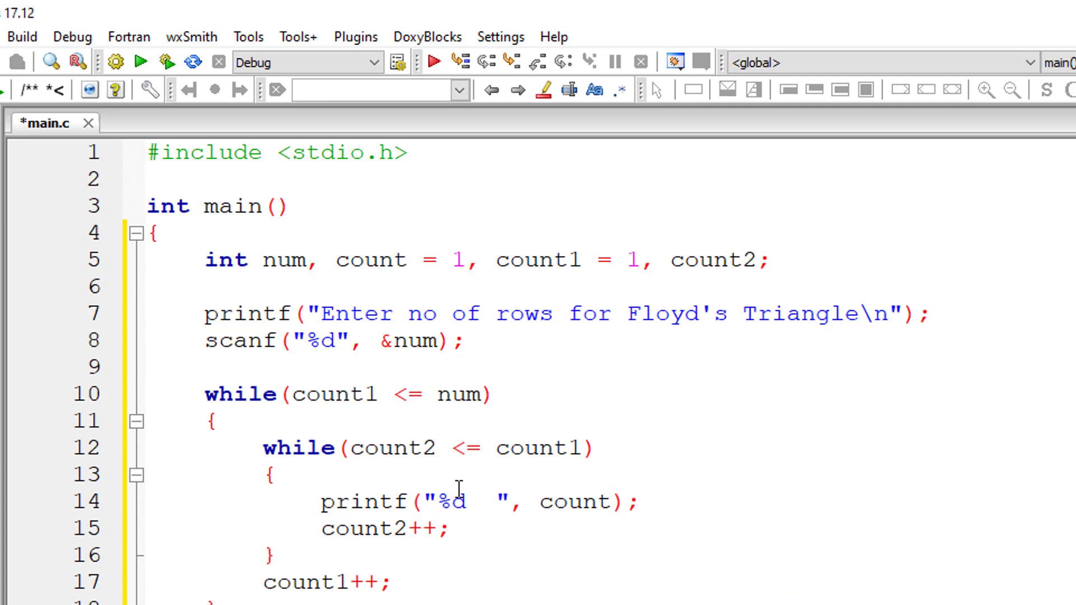
{"action": "mouse_move", "coordinate": [523, 466]}
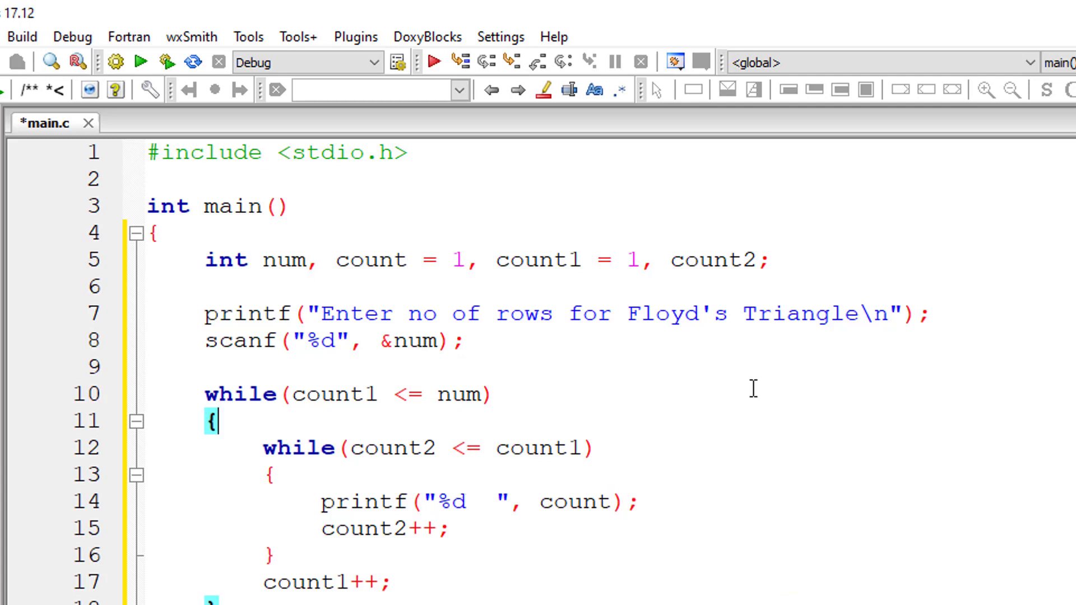
Insert count2 = 1; before the inner while so it resets each outer pass
{"action": "type", "text": "count2 = 1;"}
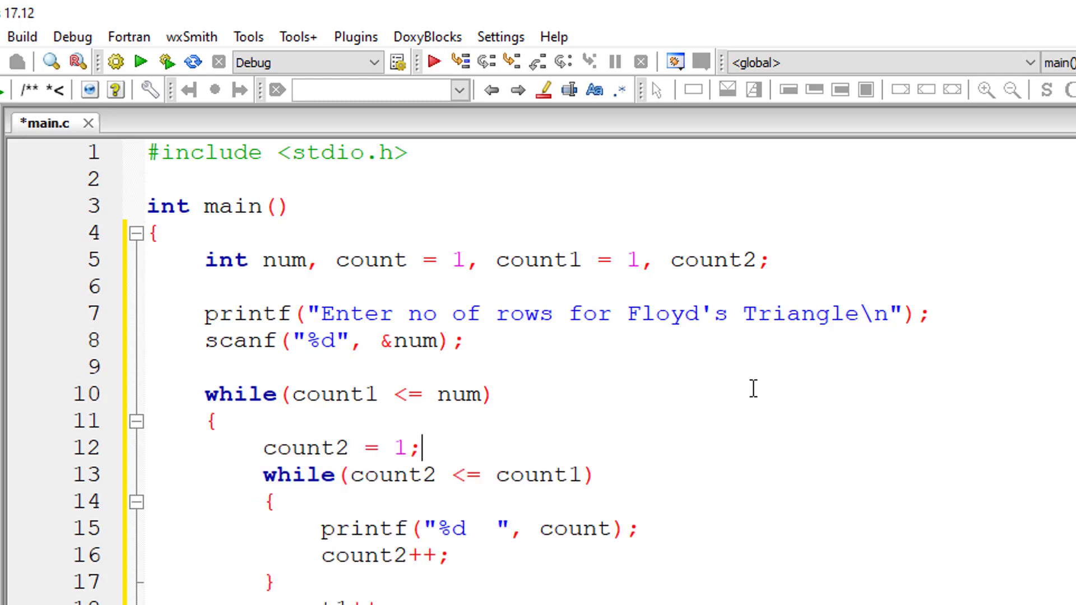
{"action": "scroll", "scroll_direction": "down", "scroll_amount": 3}
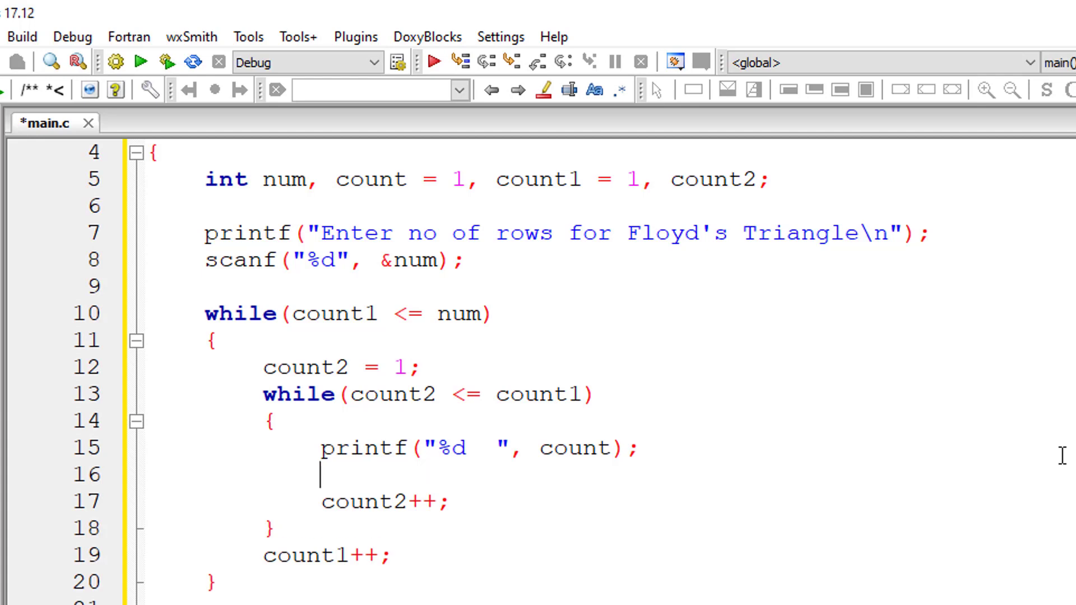
Add count++; after the printf and printf("\n"); after count1++, then save main.c
{"action": "type", "text": "count++;"}
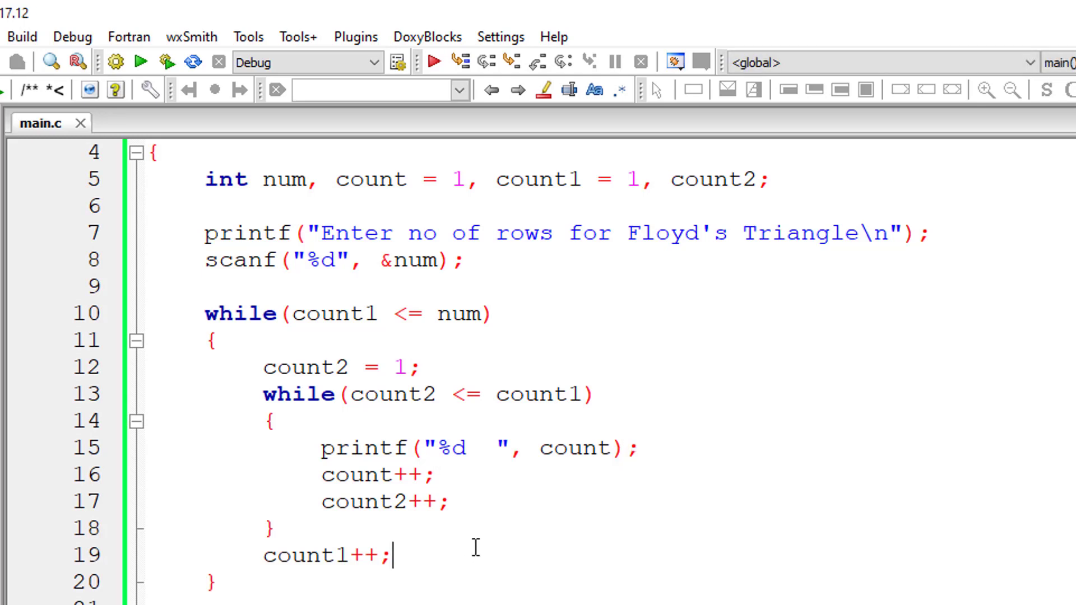
{"action": "type", "text": "print"}
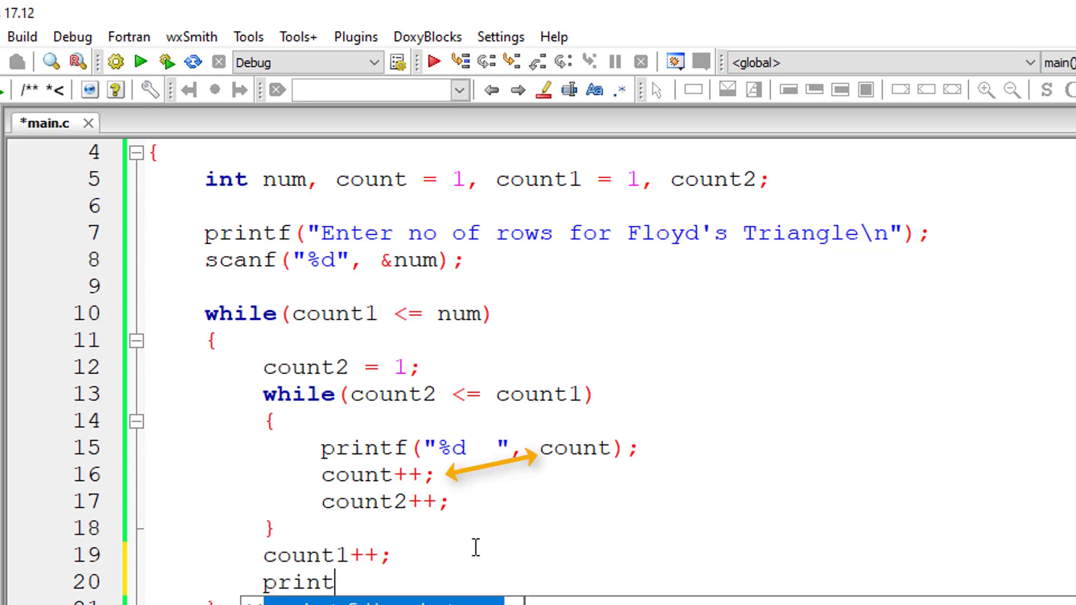
{"action": "type", "text": "f(\"\\n\");"}
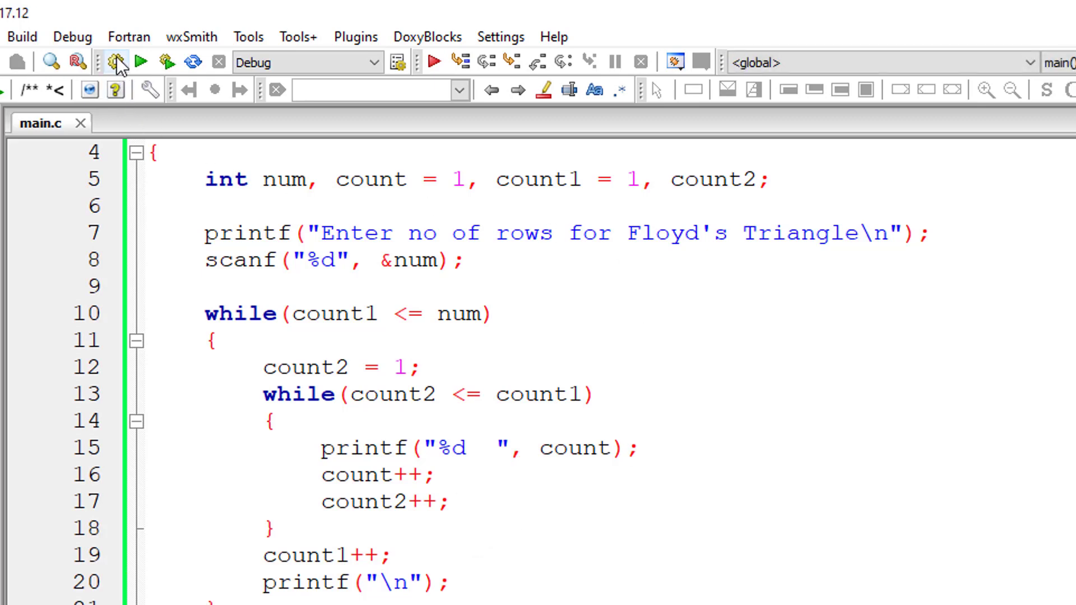
Build and run, enter 5, and confirm Floyd's triangle prints 1 through 15
{"action": "left_click", "coordinate": [161, 62]}
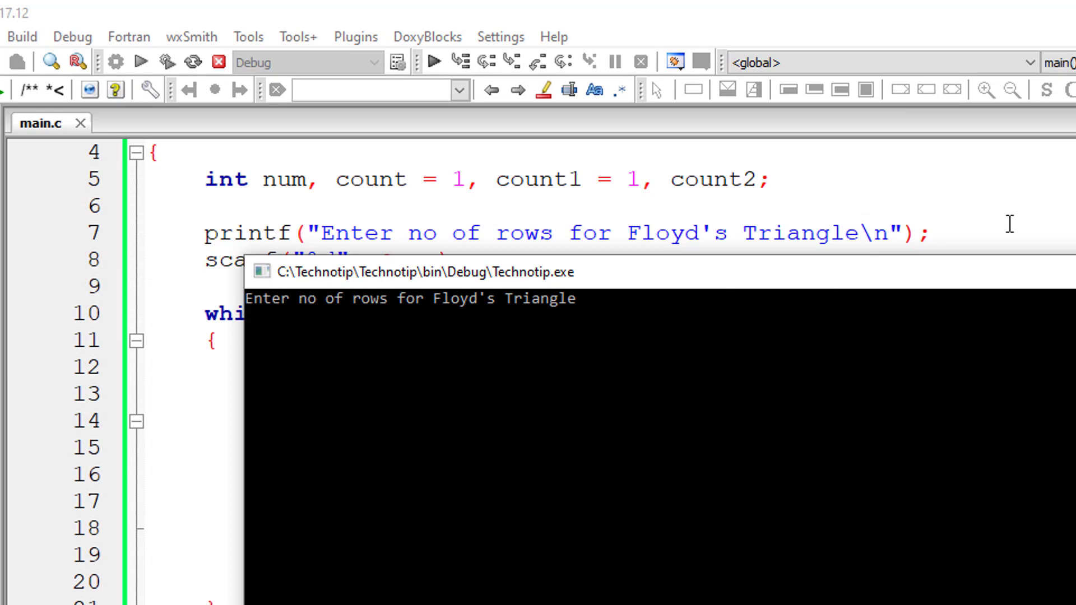
{"action": "type", "text": "5"}
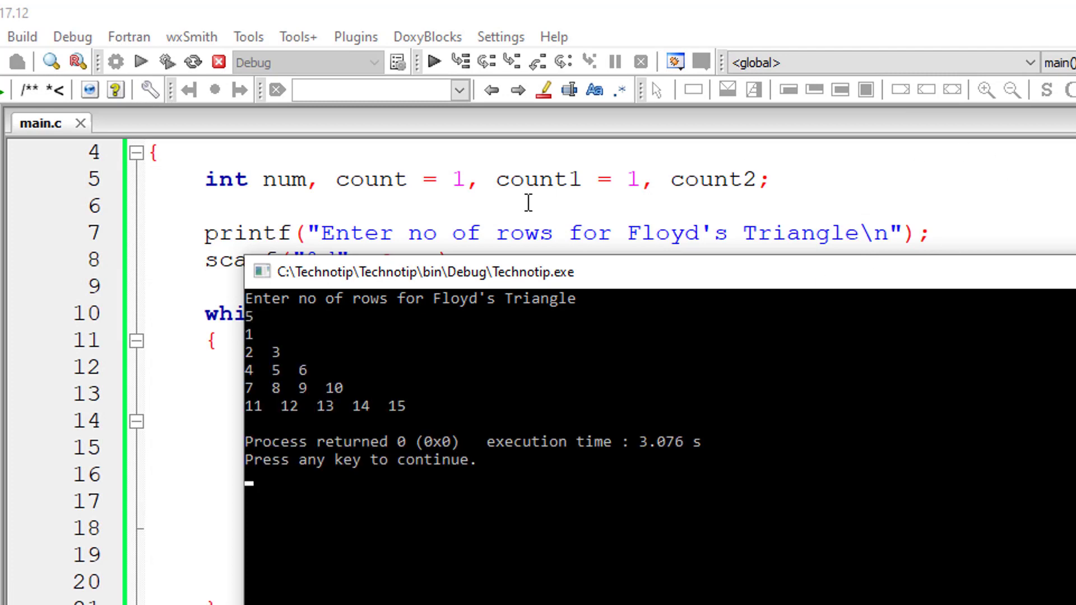
{"action": "mouse_move", "coordinate": [288, 379]}
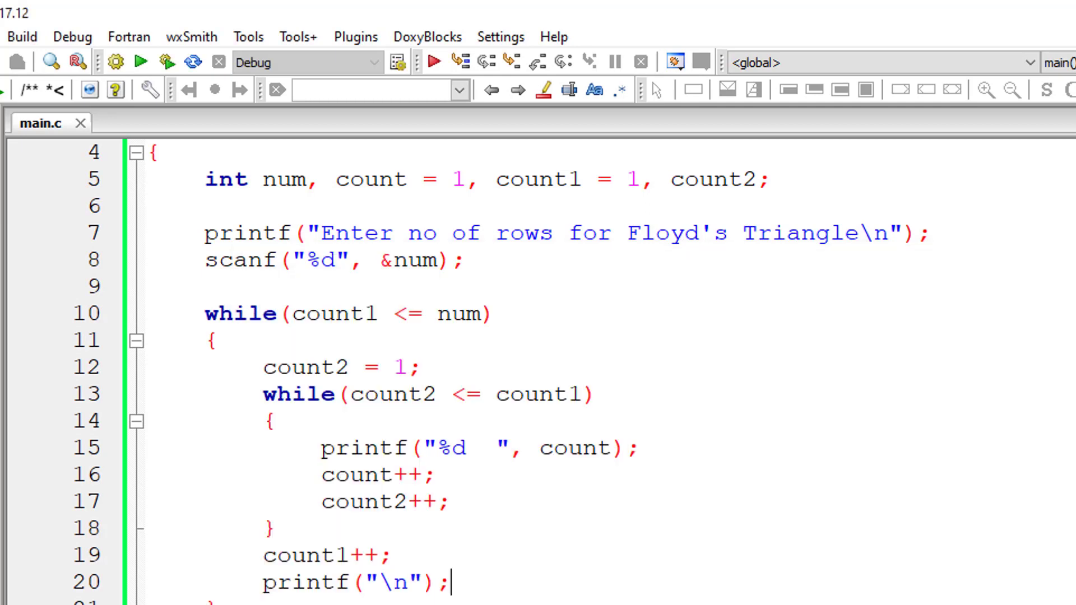
{"action": "mouse_move", "coordinate": [591, 273]}
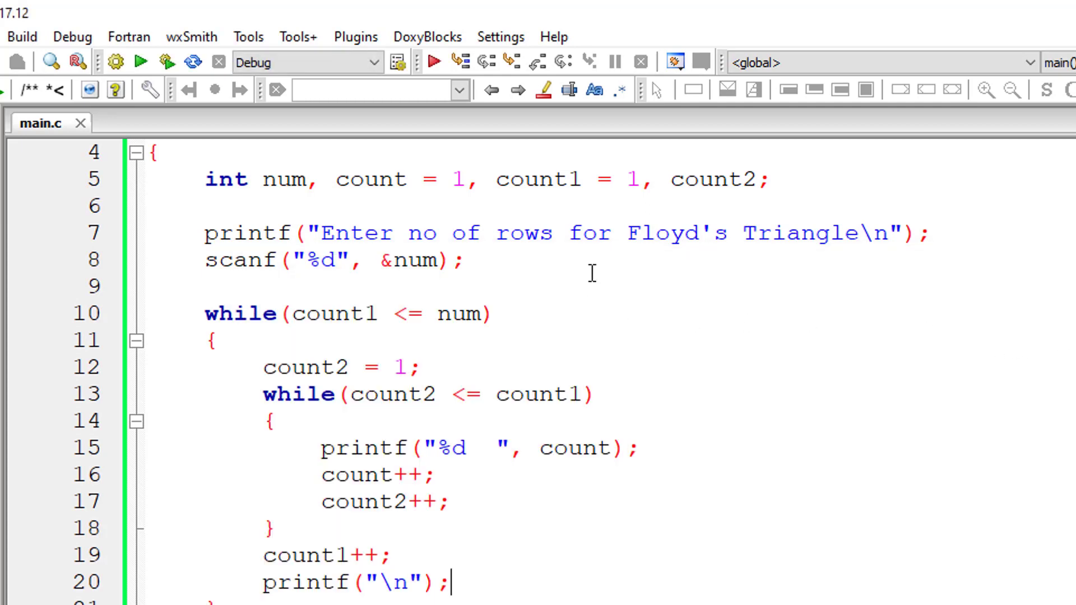